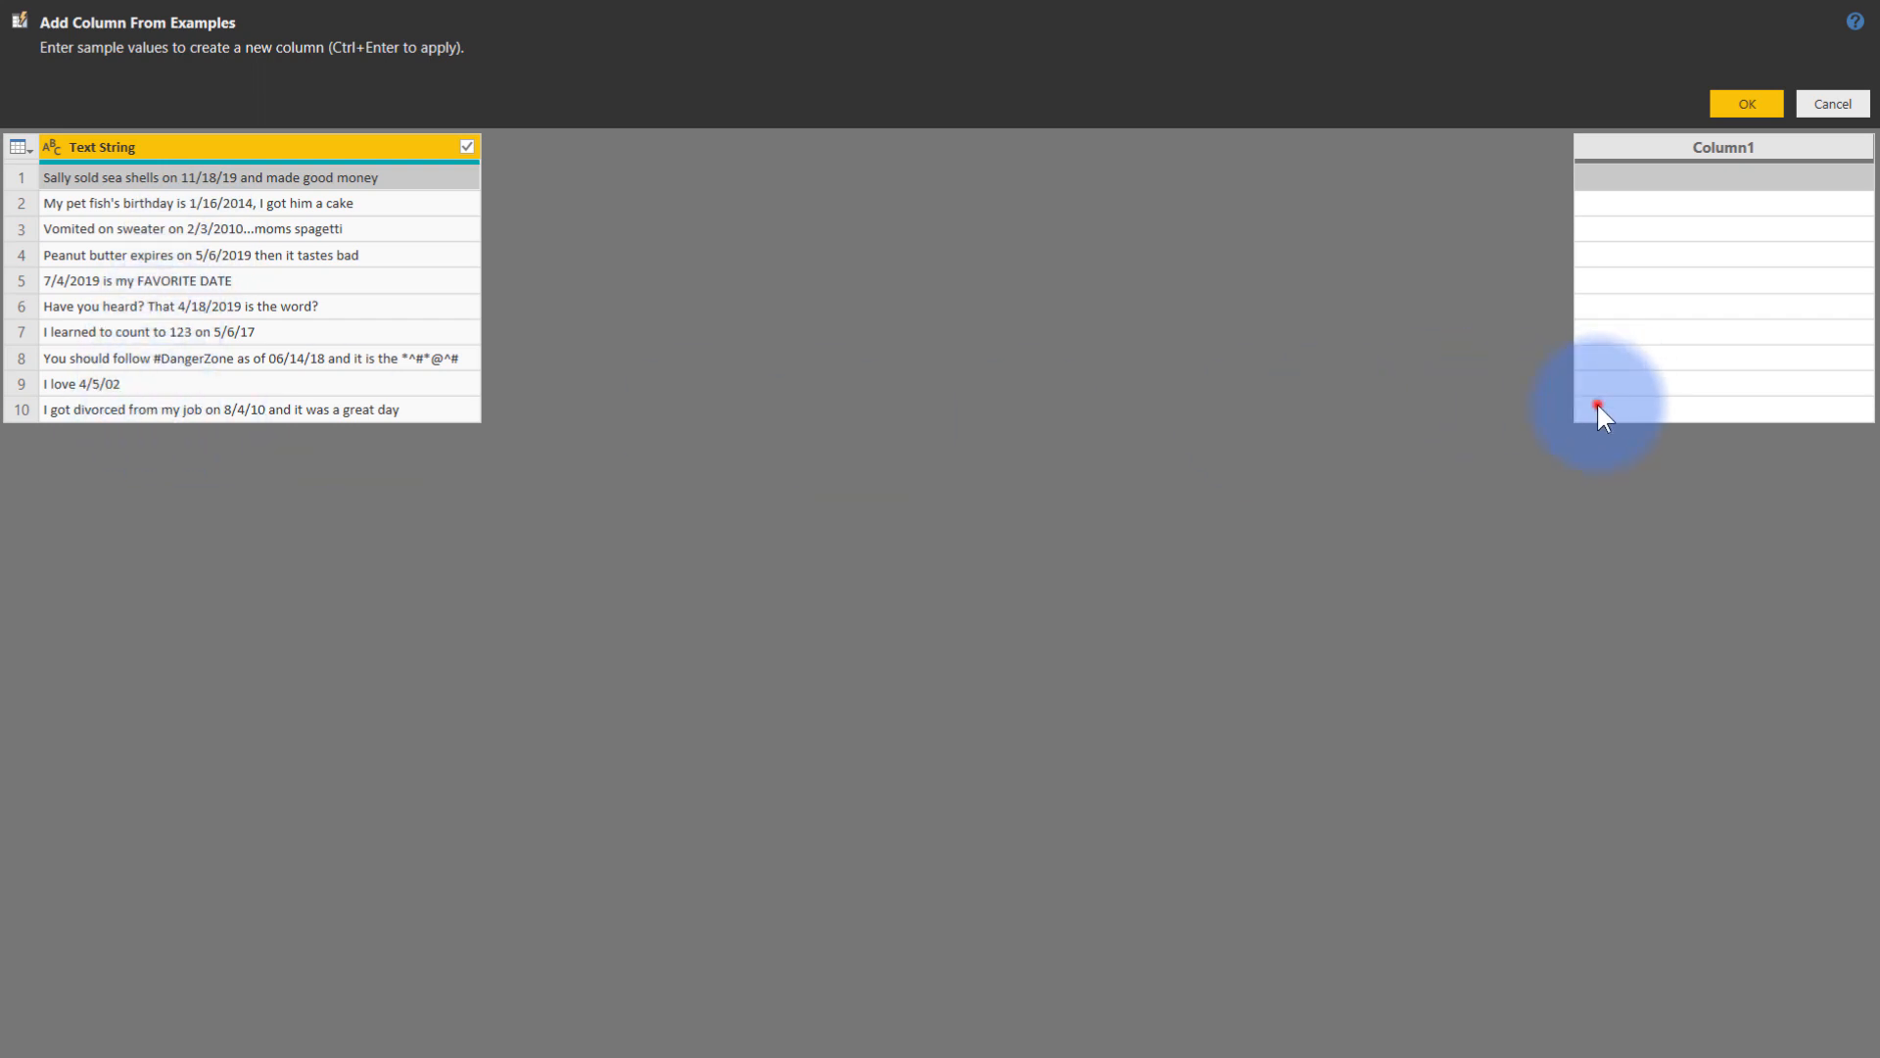
Step: Enter sample dates such as 1/16/2014 in the example column until suggestions show dates
text(8/4/10)
click(1725, 383)
text(4/5/02)
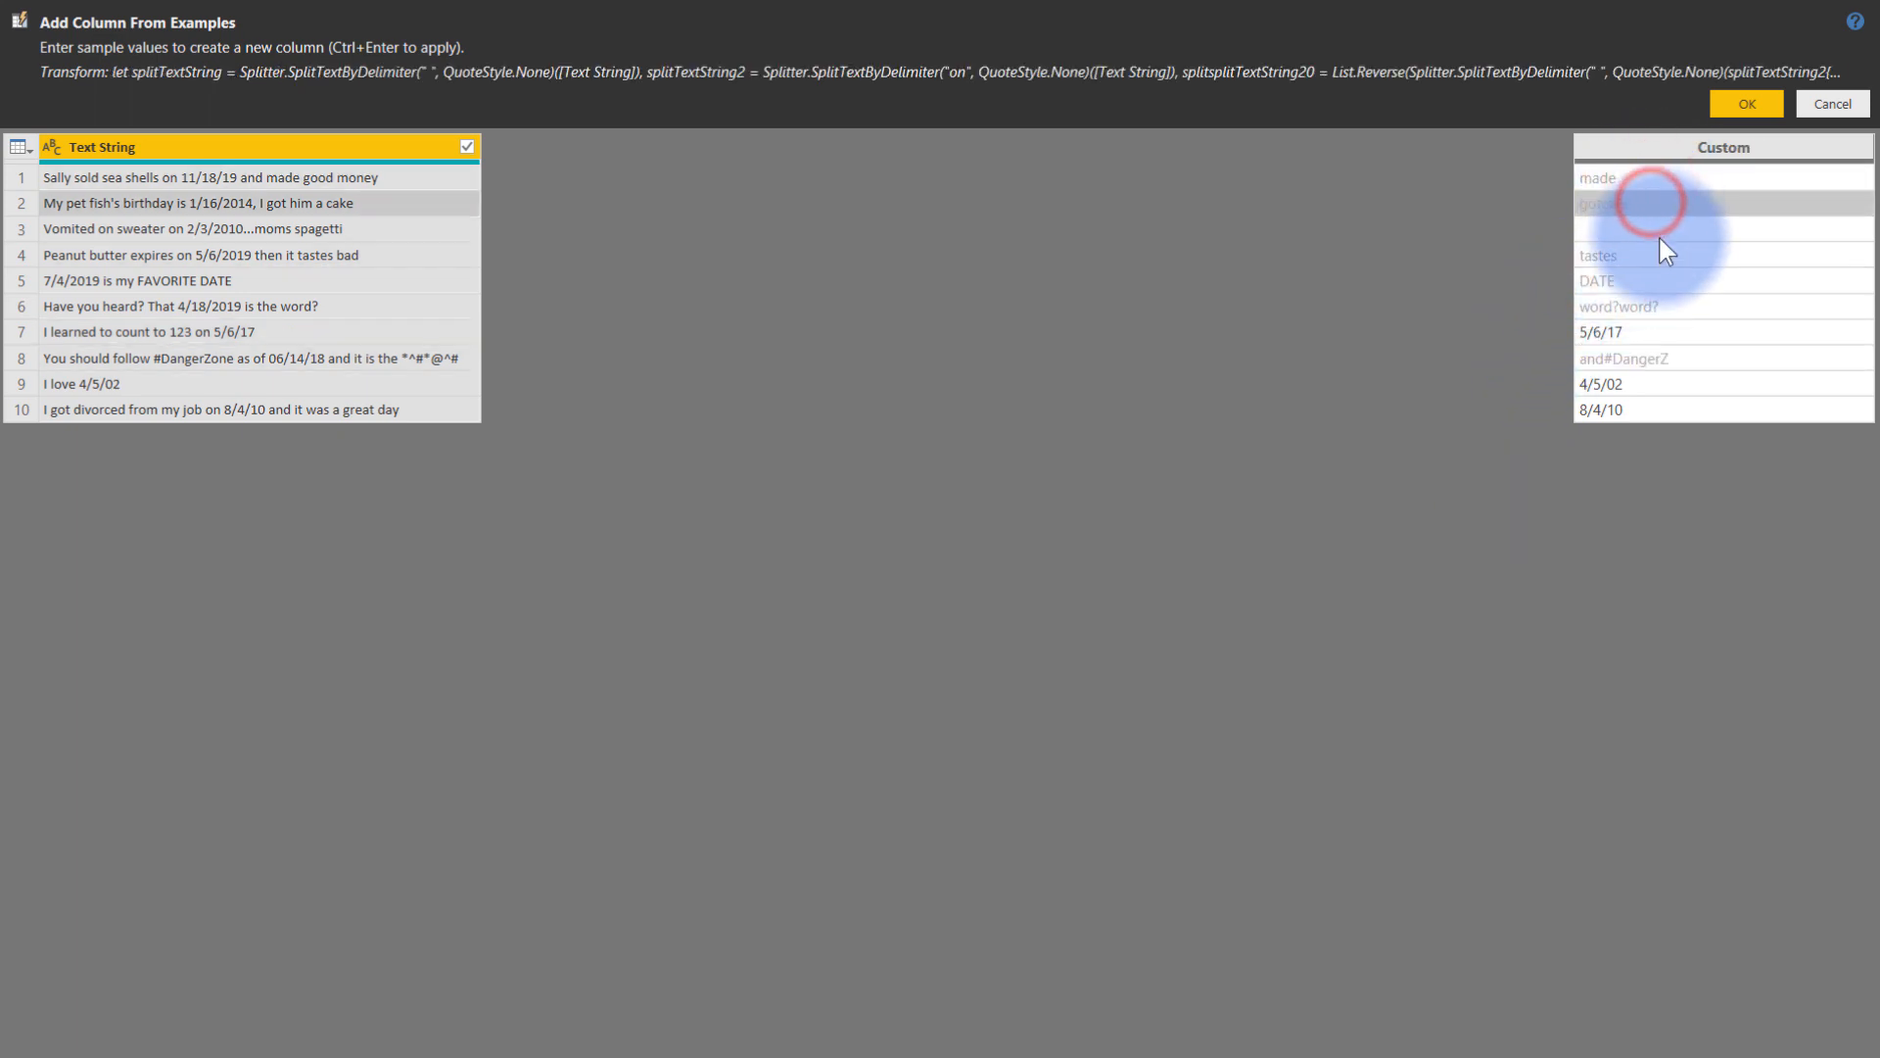
text(1/16/2014)
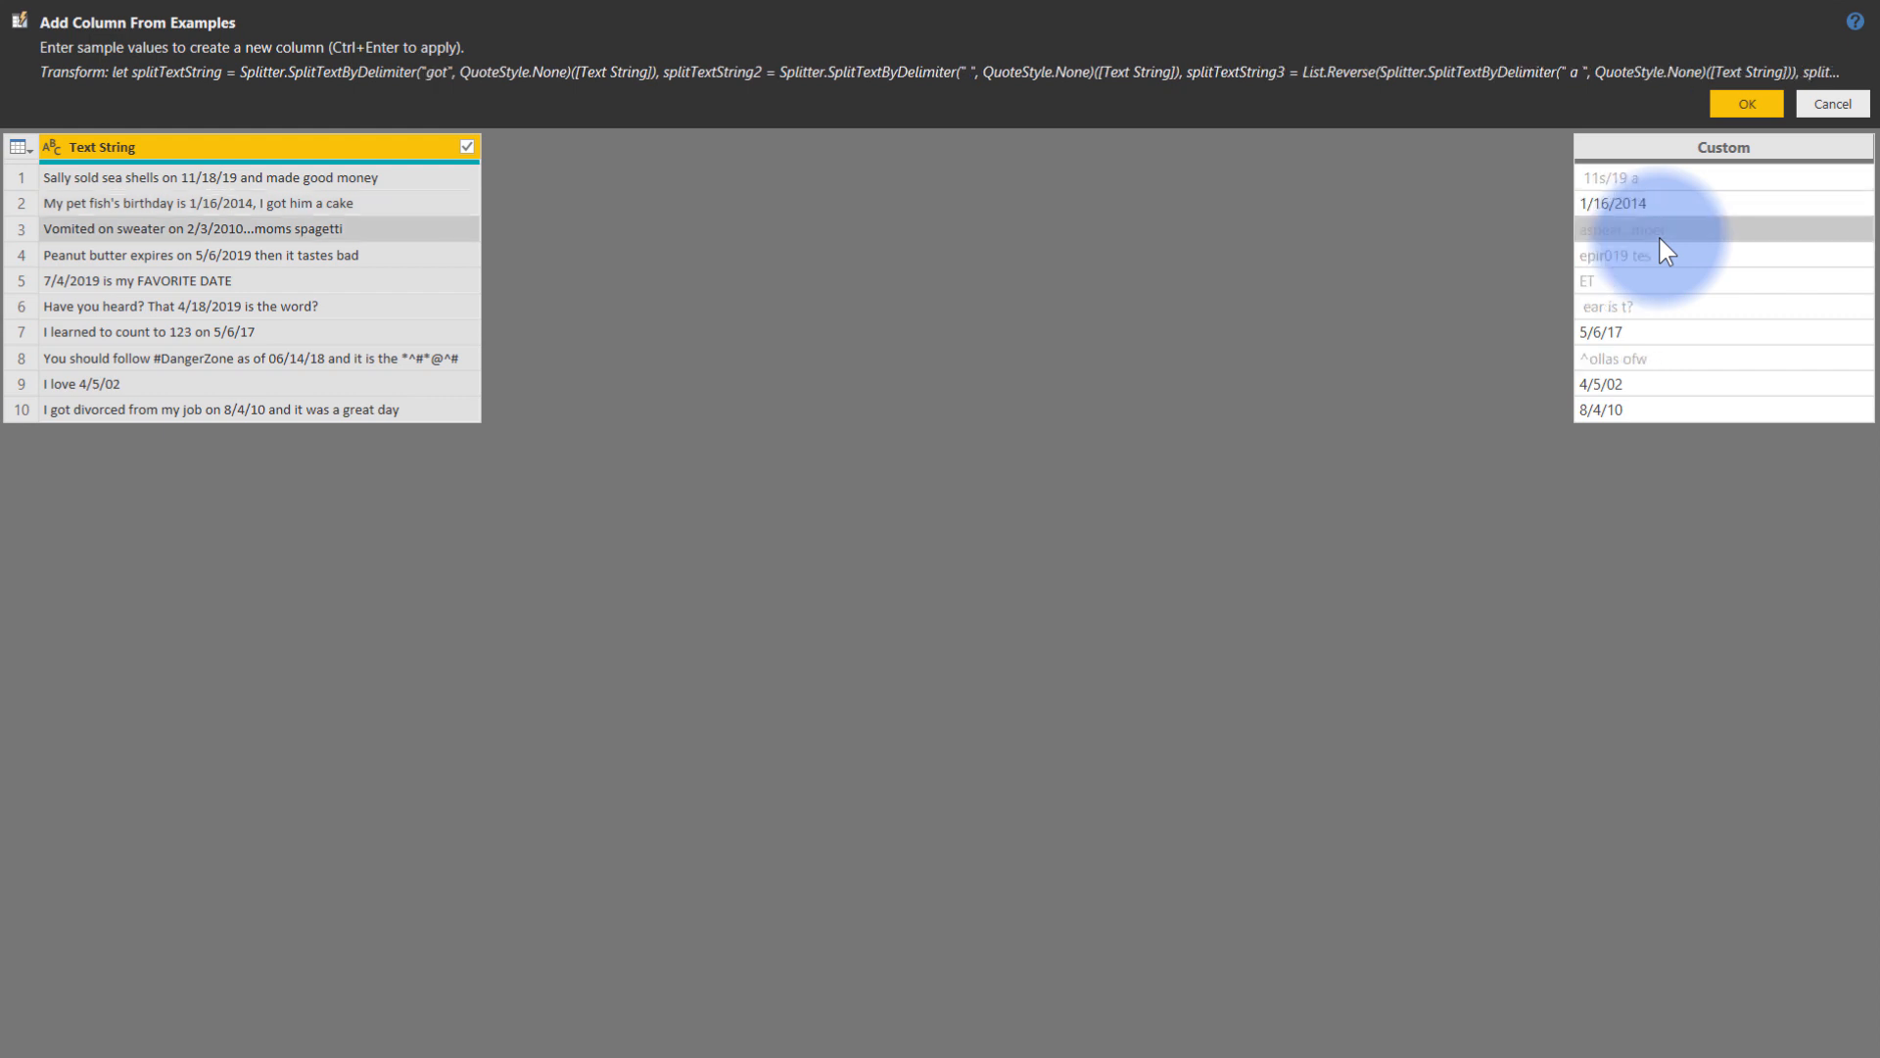
mouse_move(1622, 272)
text(2/3/2010)
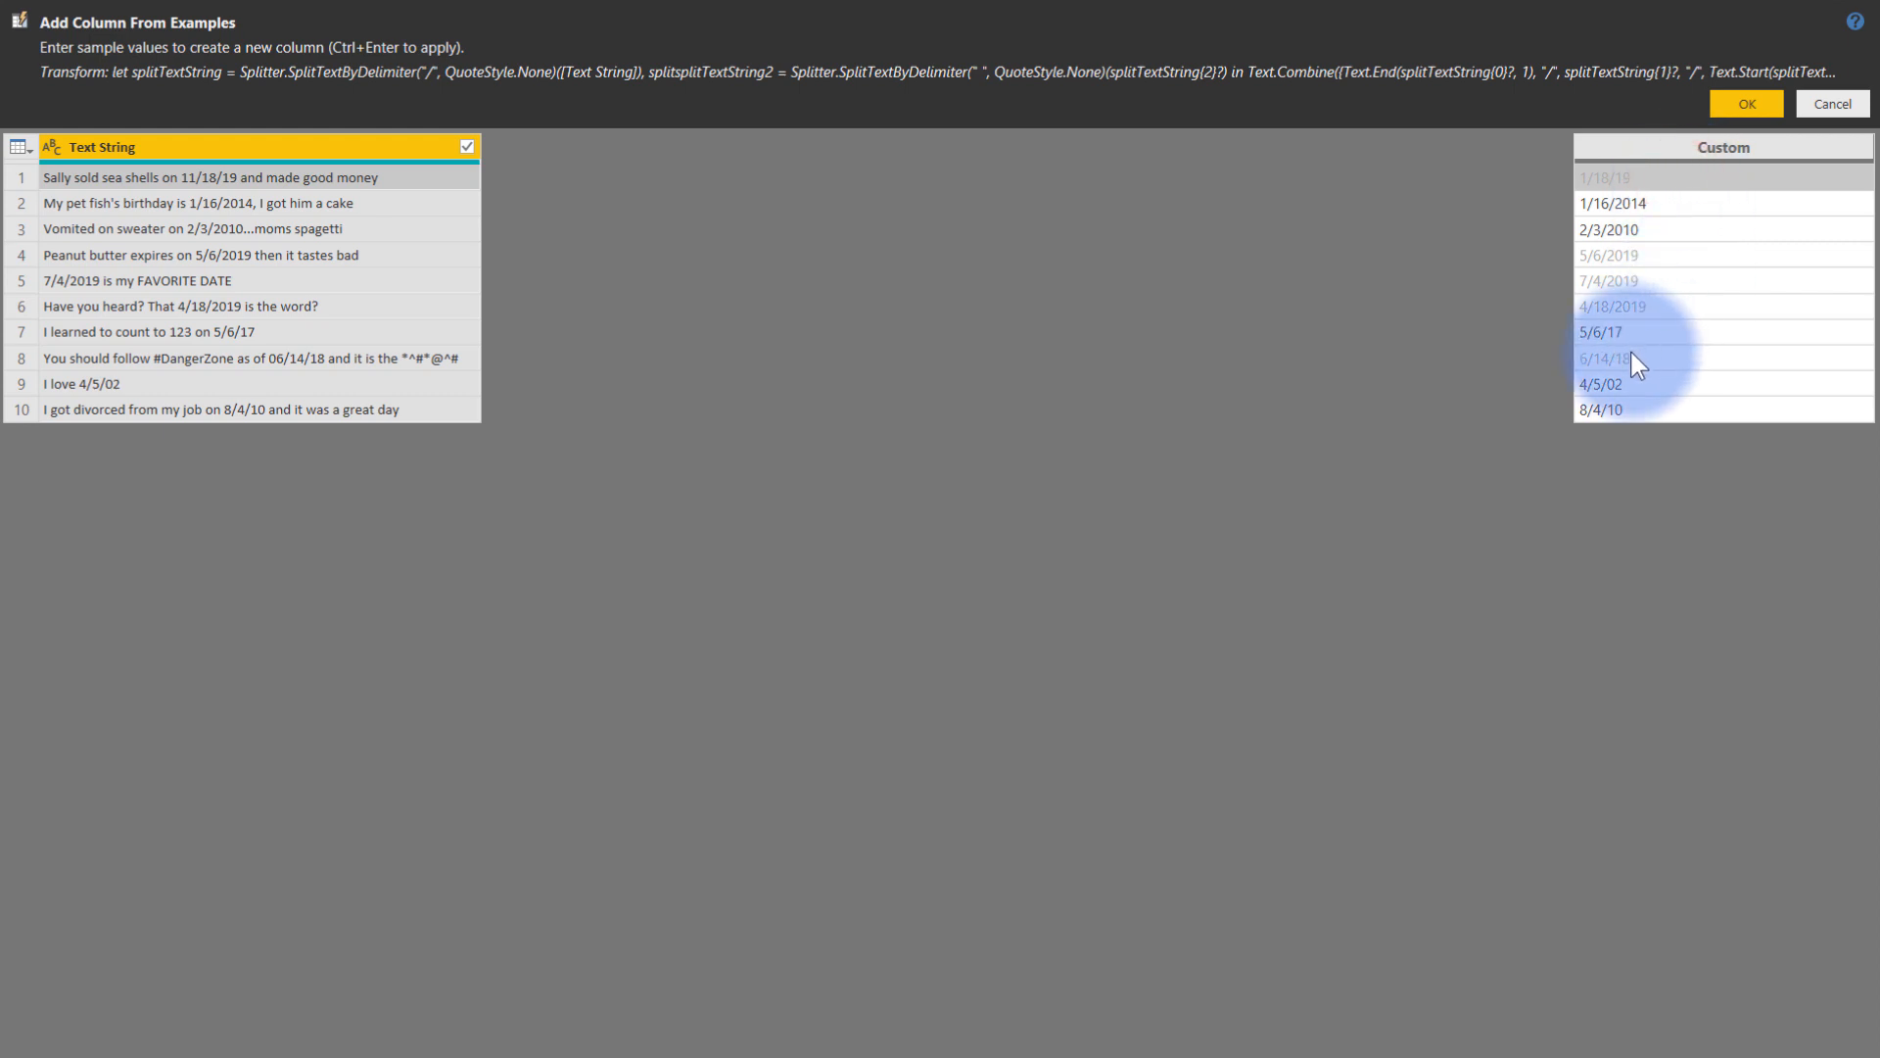
Step: Rename the example column to Date and add it to the table
click(1634, 305)
text(Date)
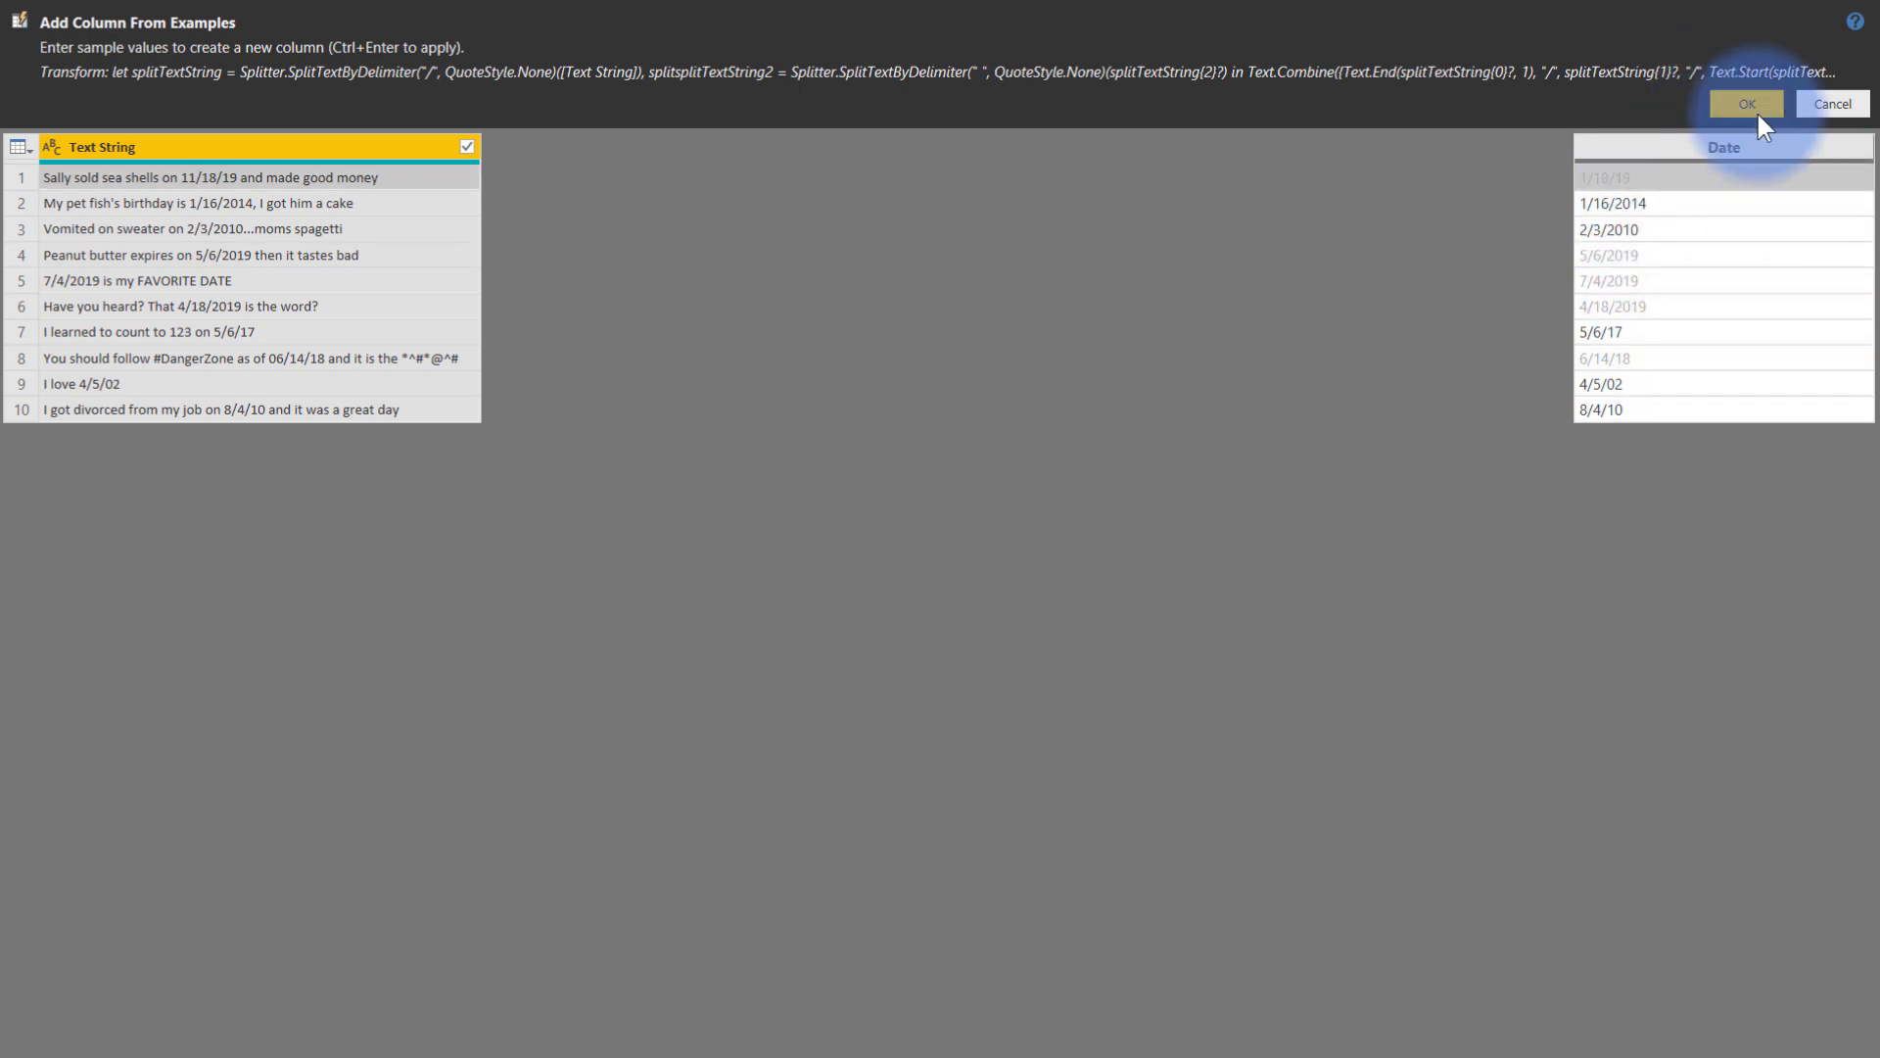
click(1745, 103)
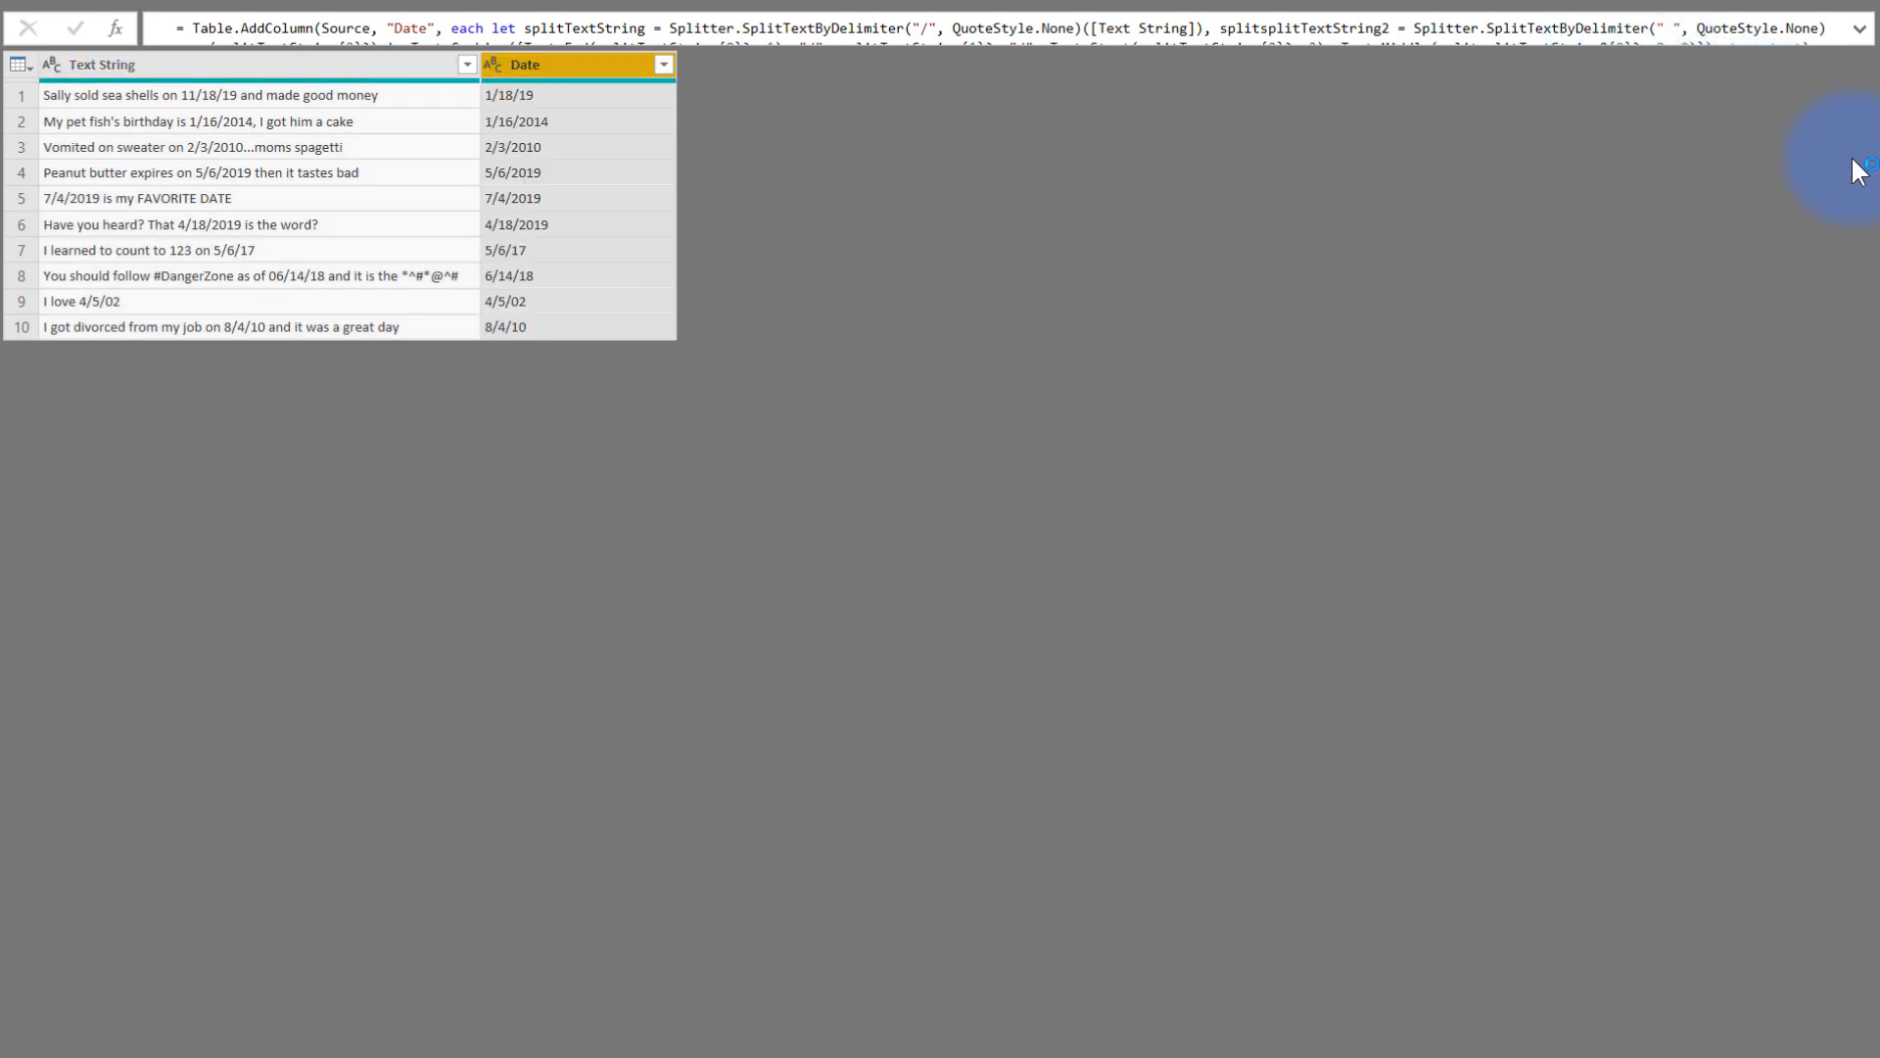